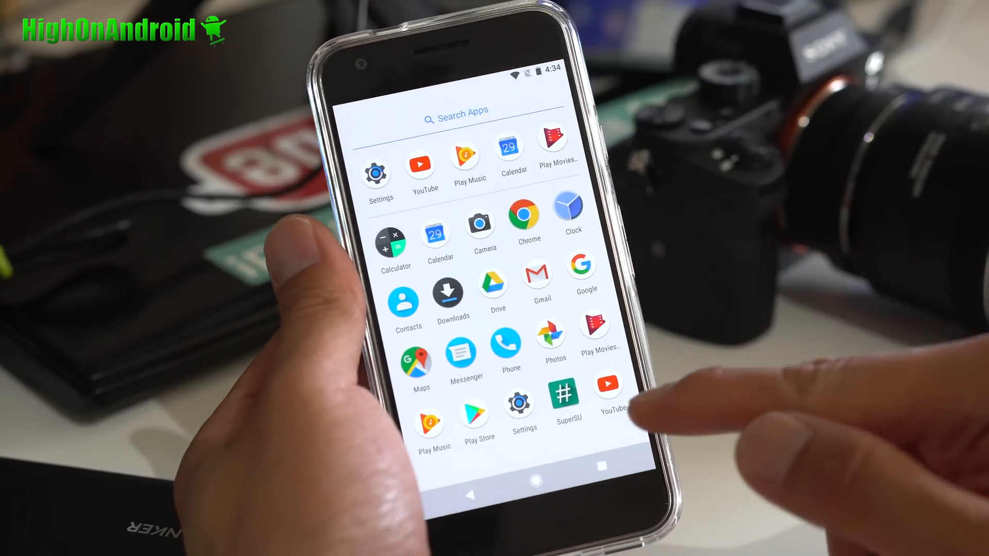
# Launch the Google Play Store from the installed apps list.
pyautogui.click(568, 398)
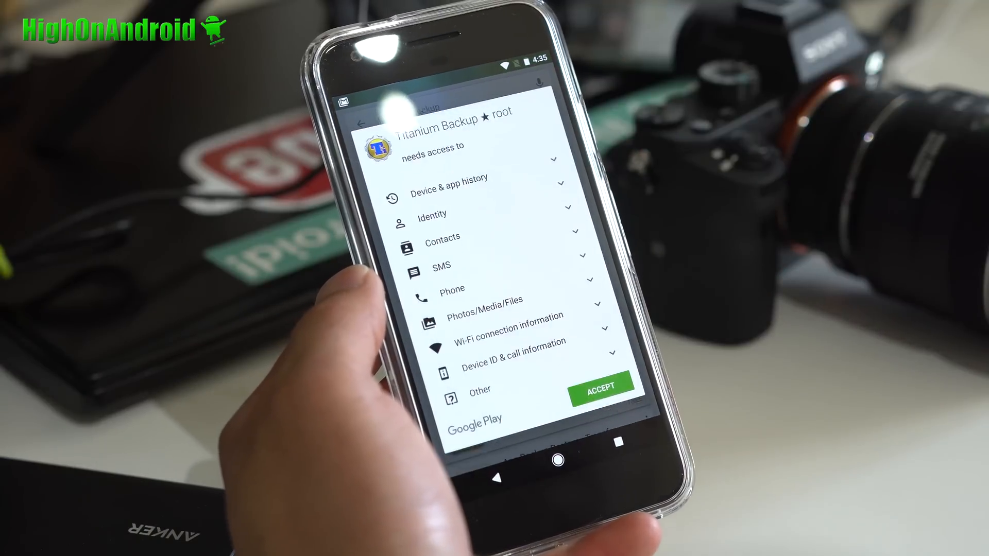
# Accept Titanium Backup ★ root's requested permissions so it installs.
pyautogui.click(599, 385)
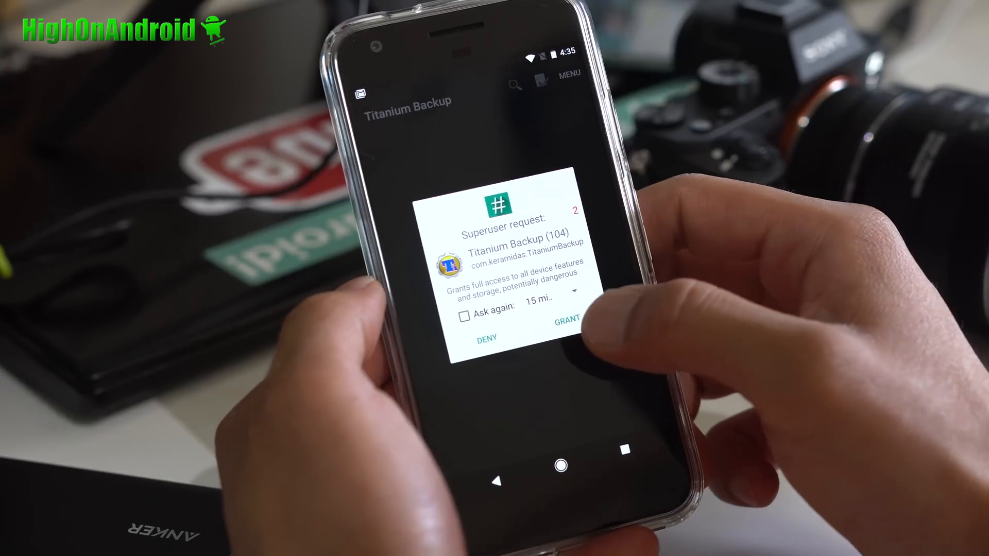
# Grant Titanium Backup superuser access in the SuperSU request dialog.
pyautogui.click(565, 322)
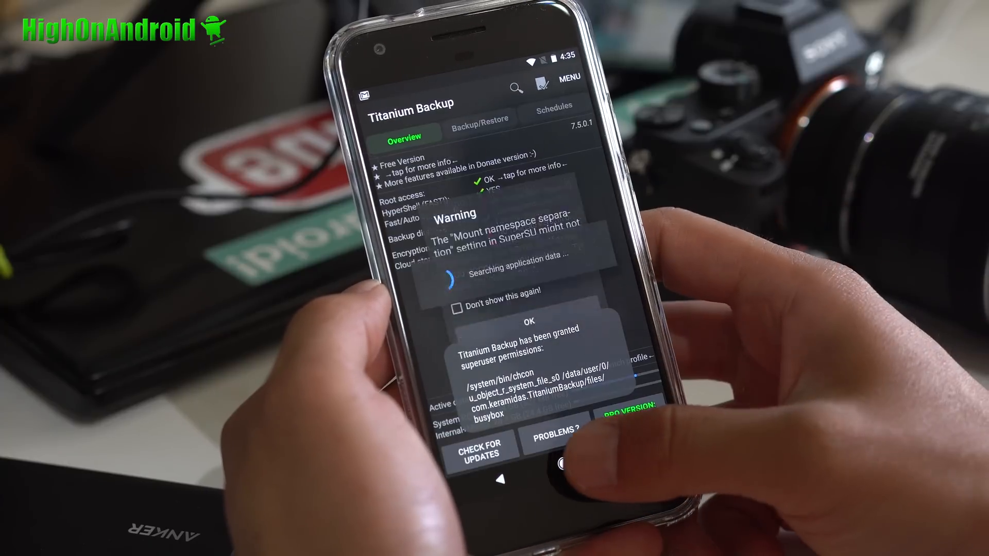